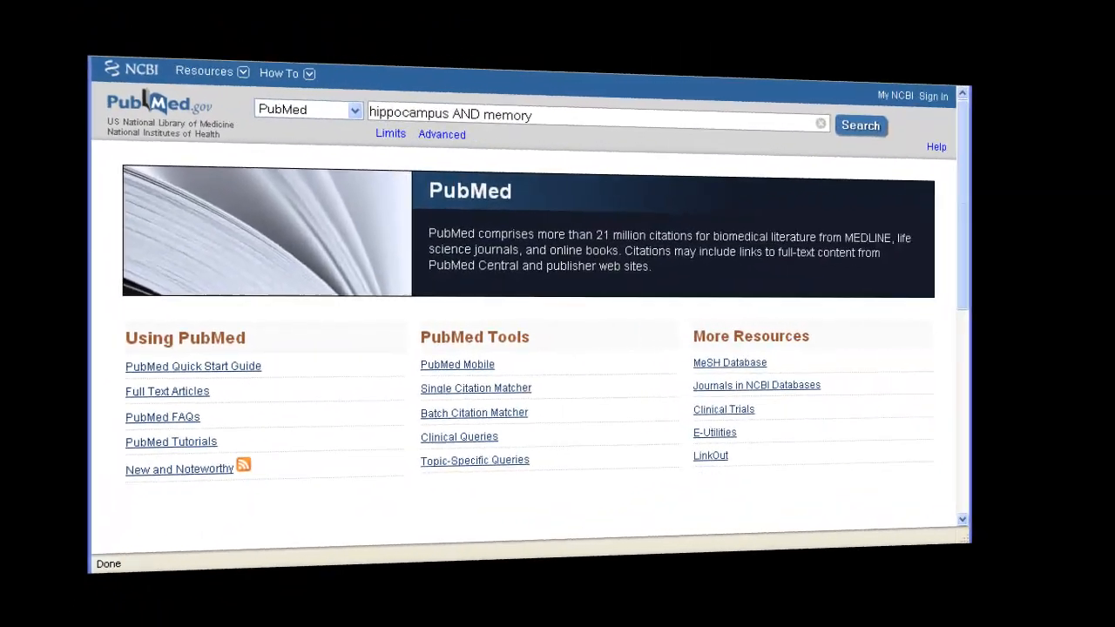
# Step: Search PubMed for 'hippocampus AND memory', returning 17,142 results
pyautogui.click(879, 116)
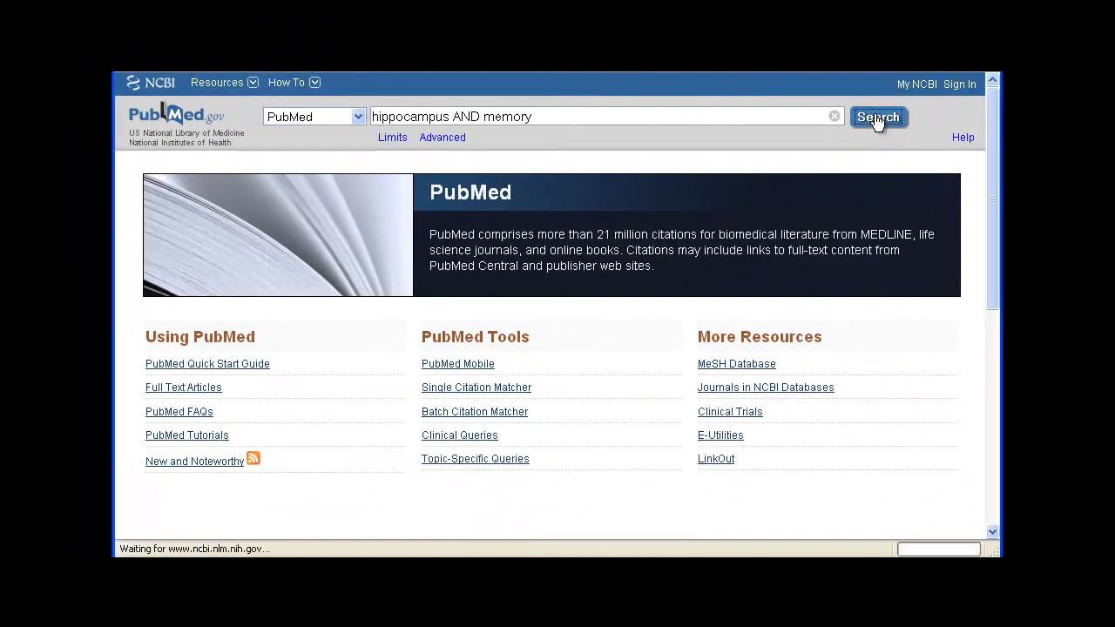
pyautogui.click(879, 116)
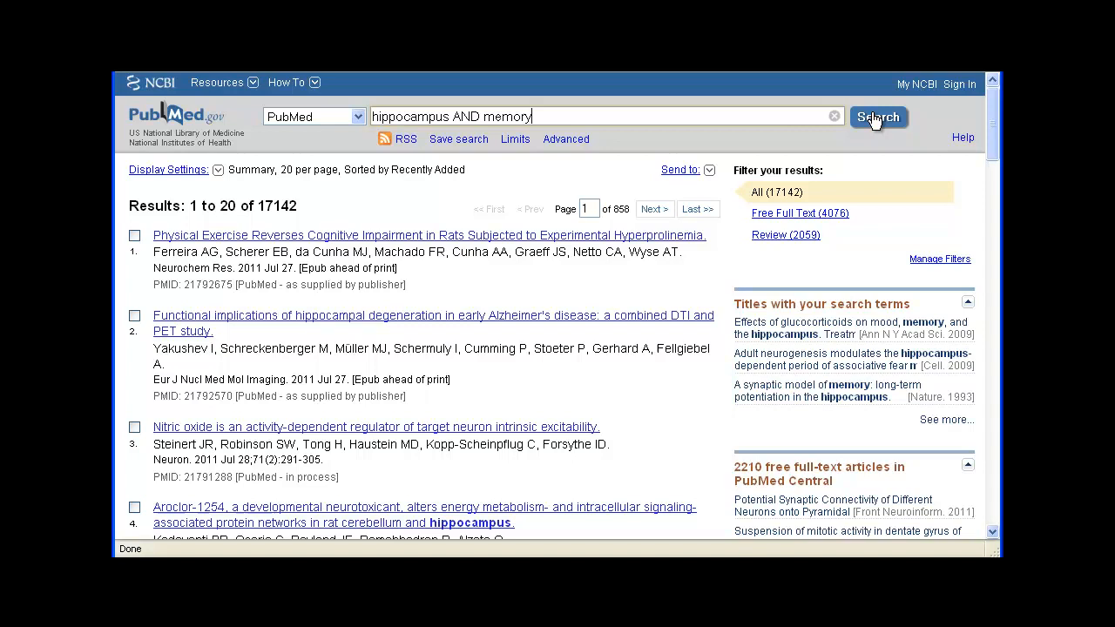
pyautogui.moveTo(166, 242)
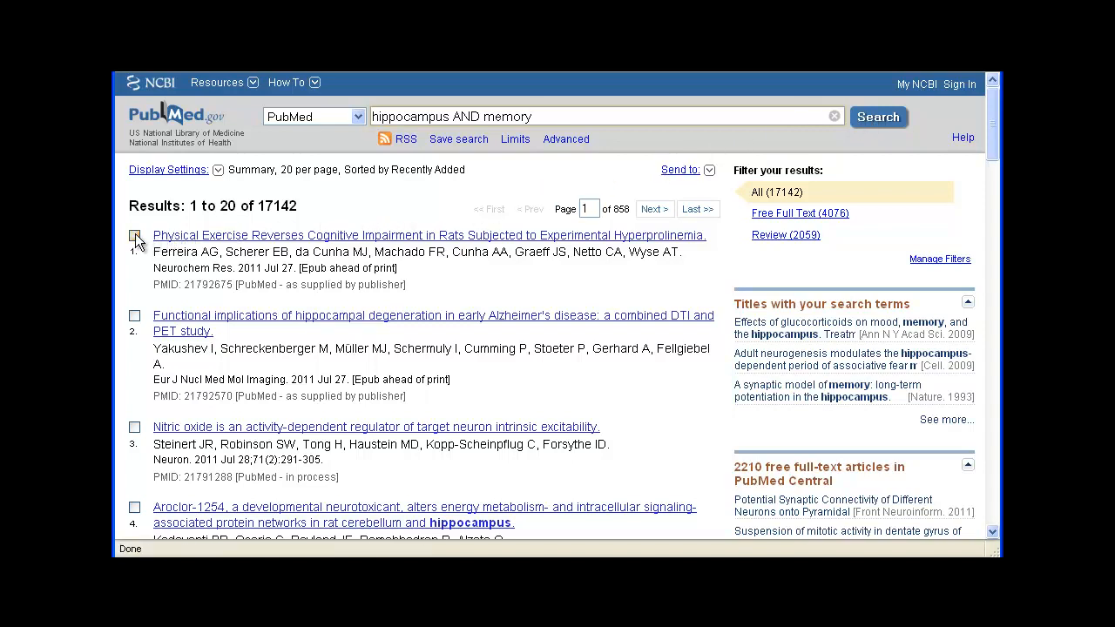
# Step: Tick the checkboxes for results 1 through 4 so four citations are selected
pyautogui.click(134, 236)
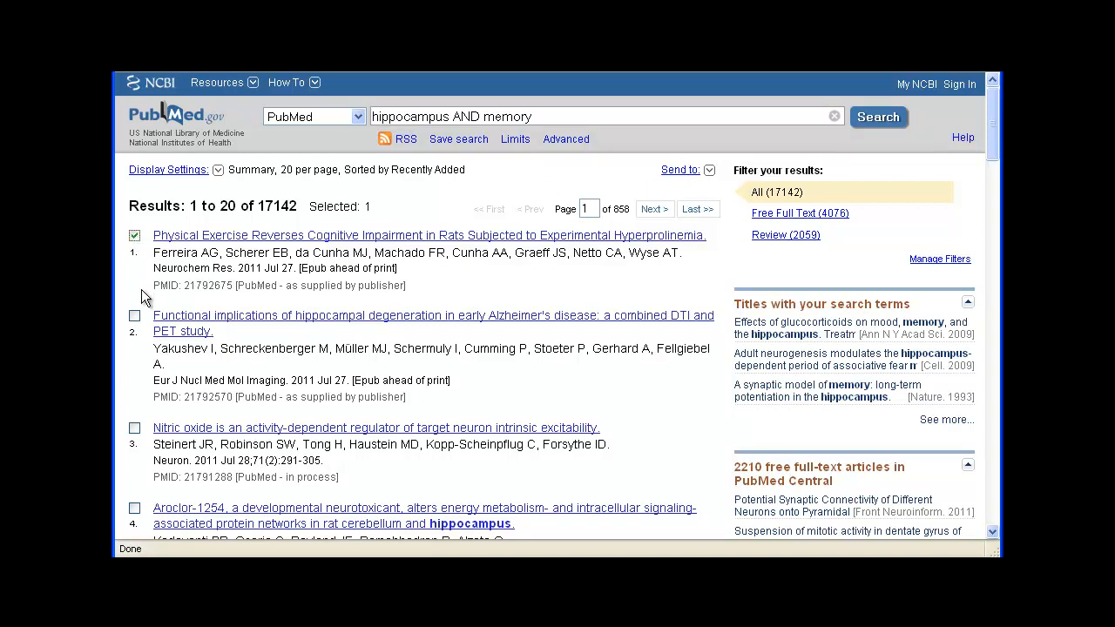
pyautogui.click(134, 316)
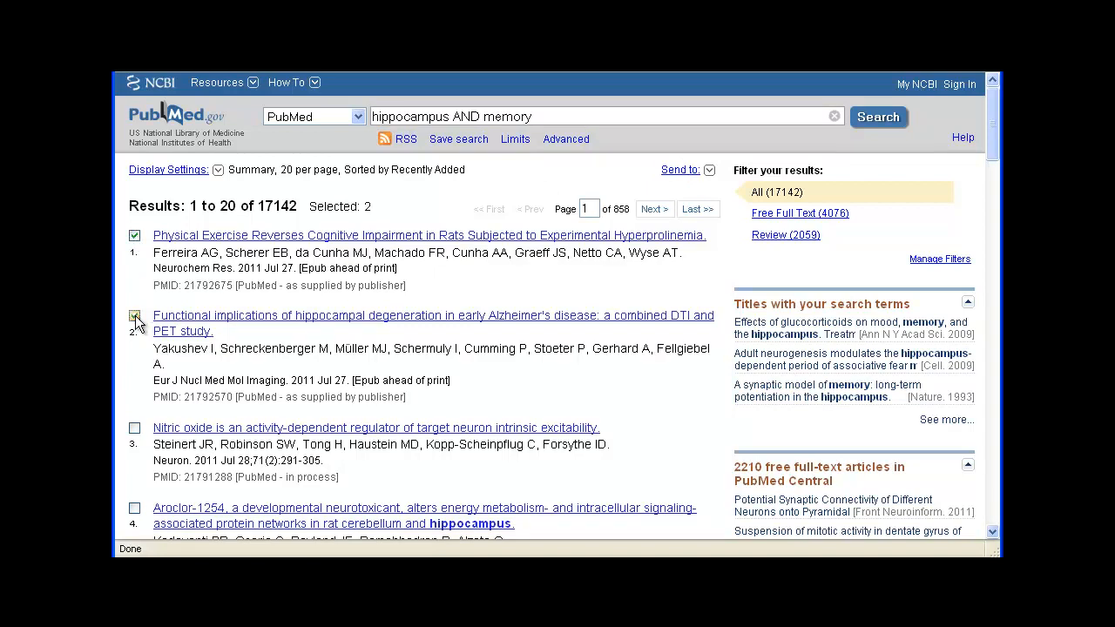
pyautogui.click(134, 316)
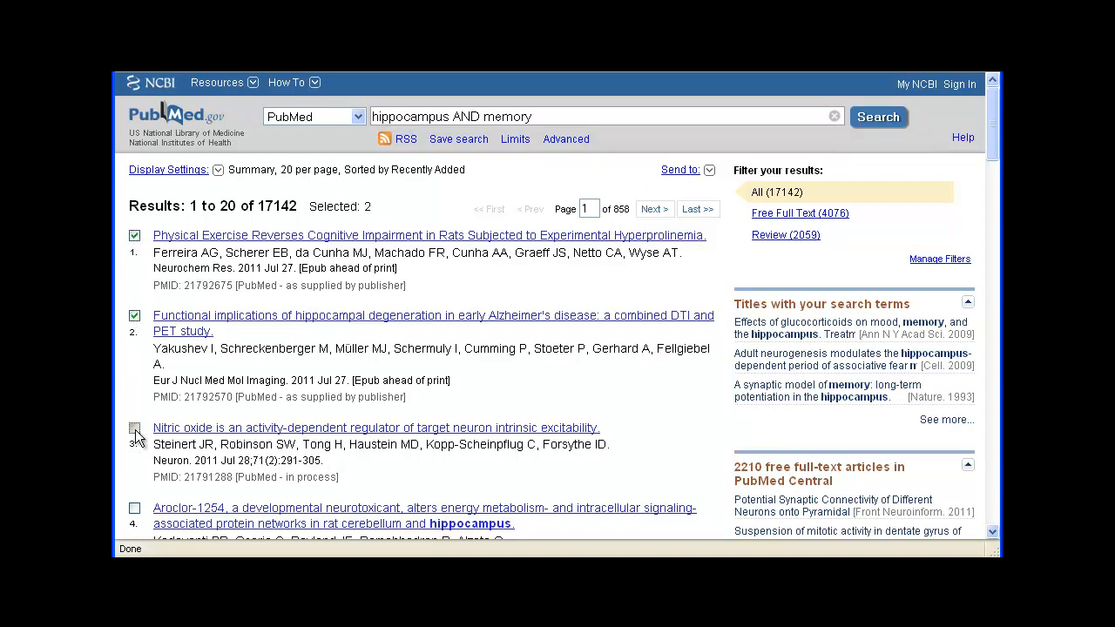
pyautogui.click(135, 428)
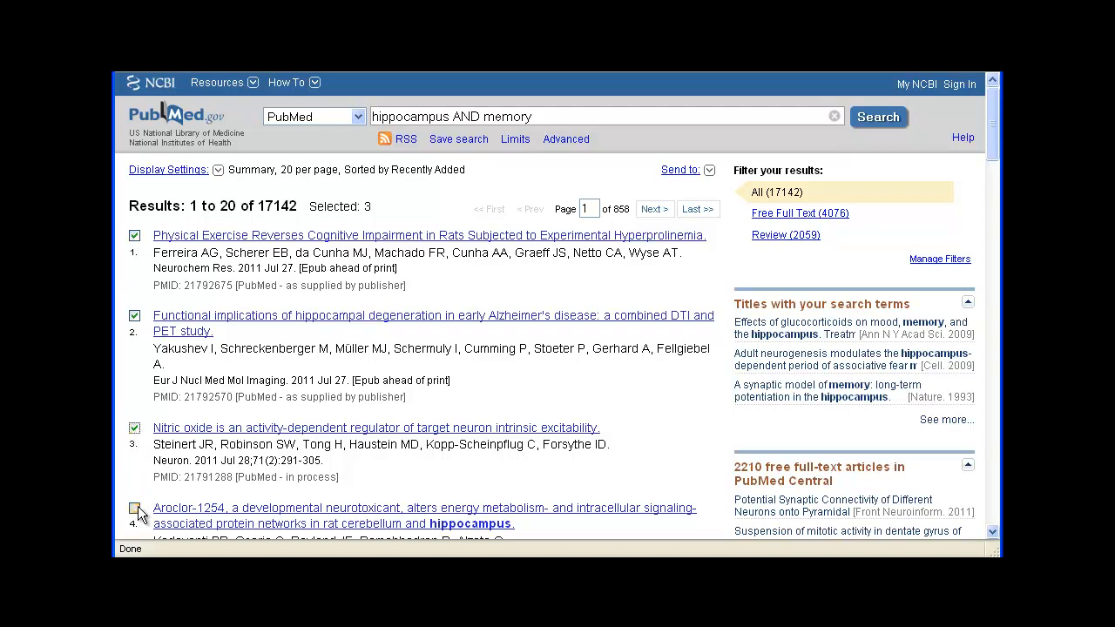
pyautogui.click(134, 509)
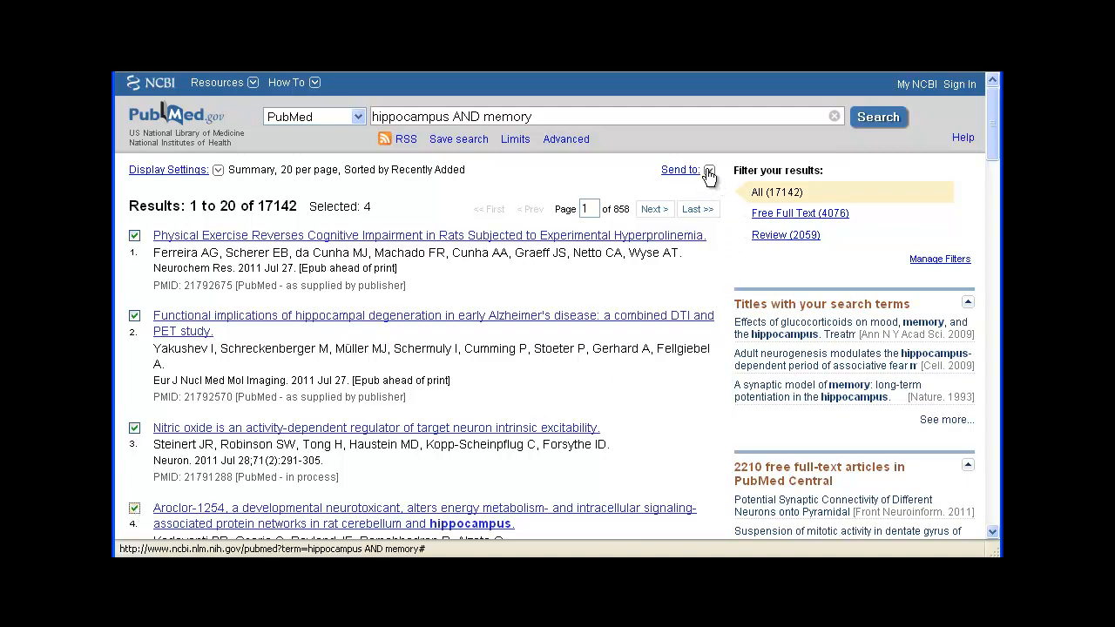
# Step: Send the four citations to a File in MEDLINE format, creating pubmed_result.txt
pyautogui.click(680, 170)
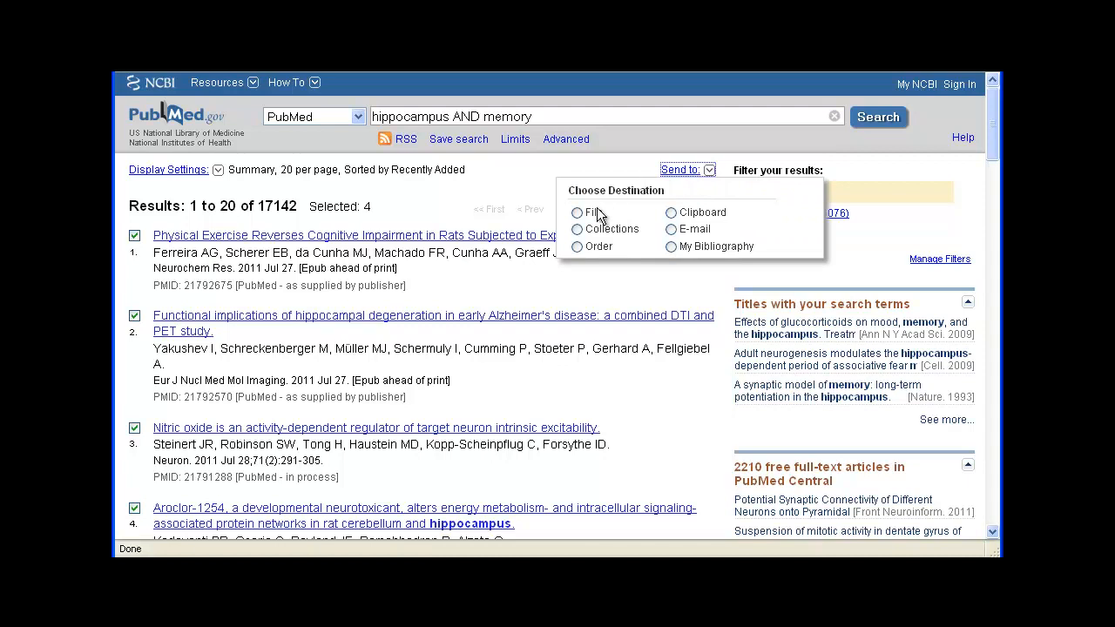
pyautogui.click(577, 211)
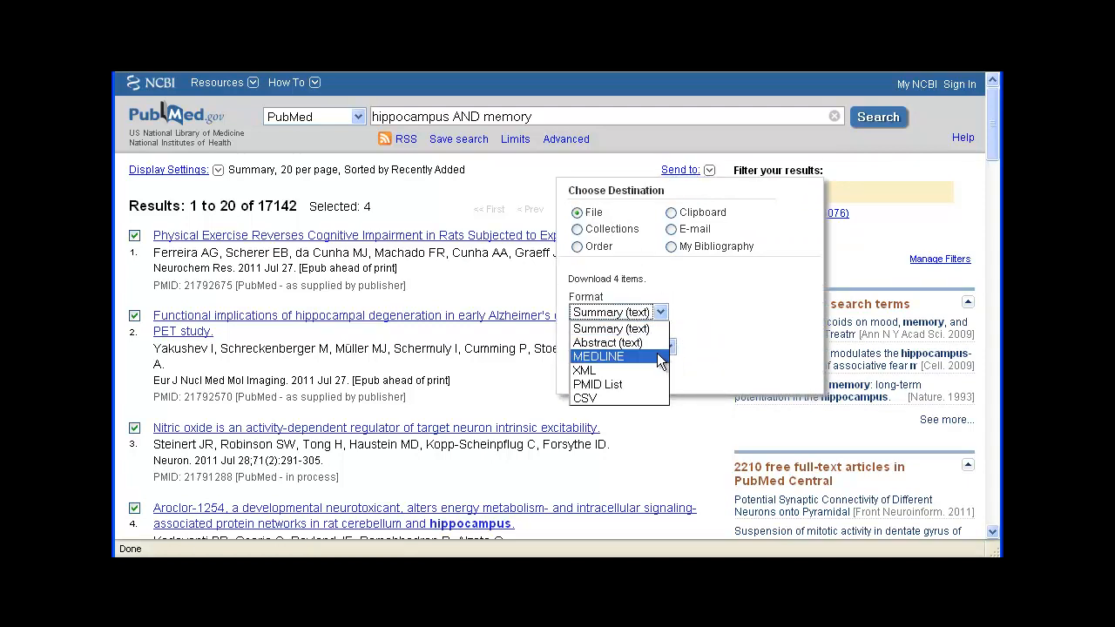
pyautogui.click(598, 357)
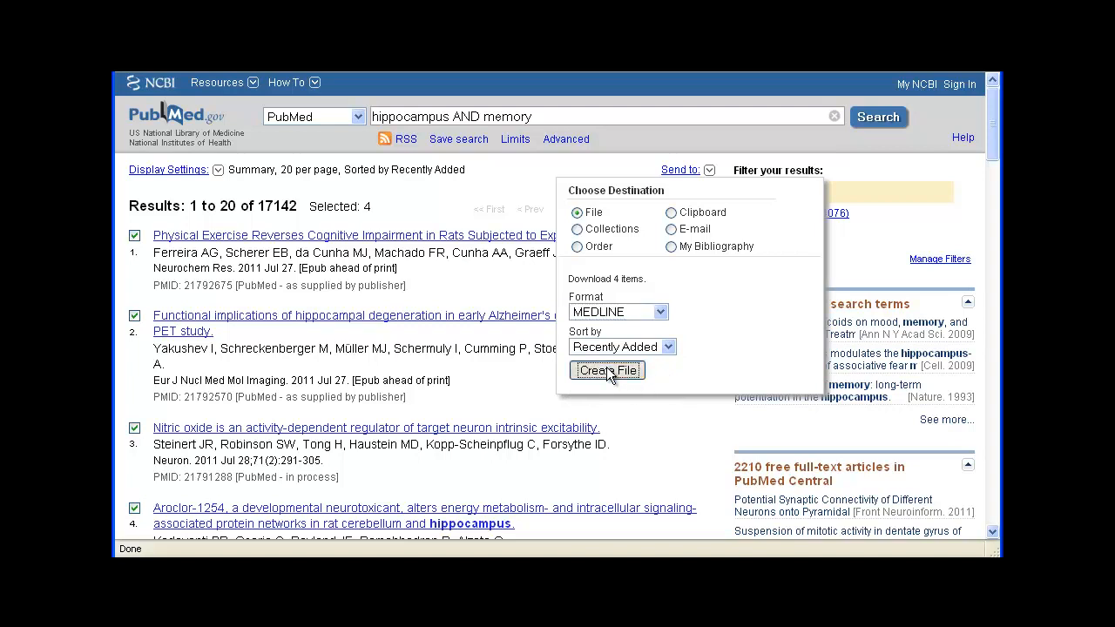
pyautogui.click(607, 370)
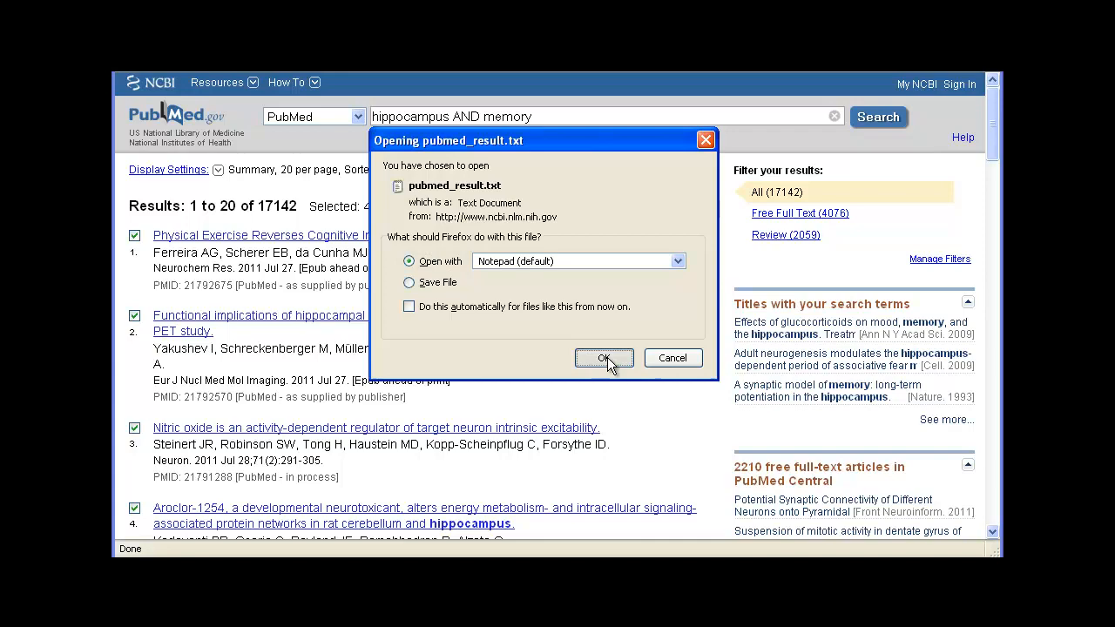
# Step: Open the downloaded MEDLINE citation file in Notepad
pyautogui.click(604, 358)
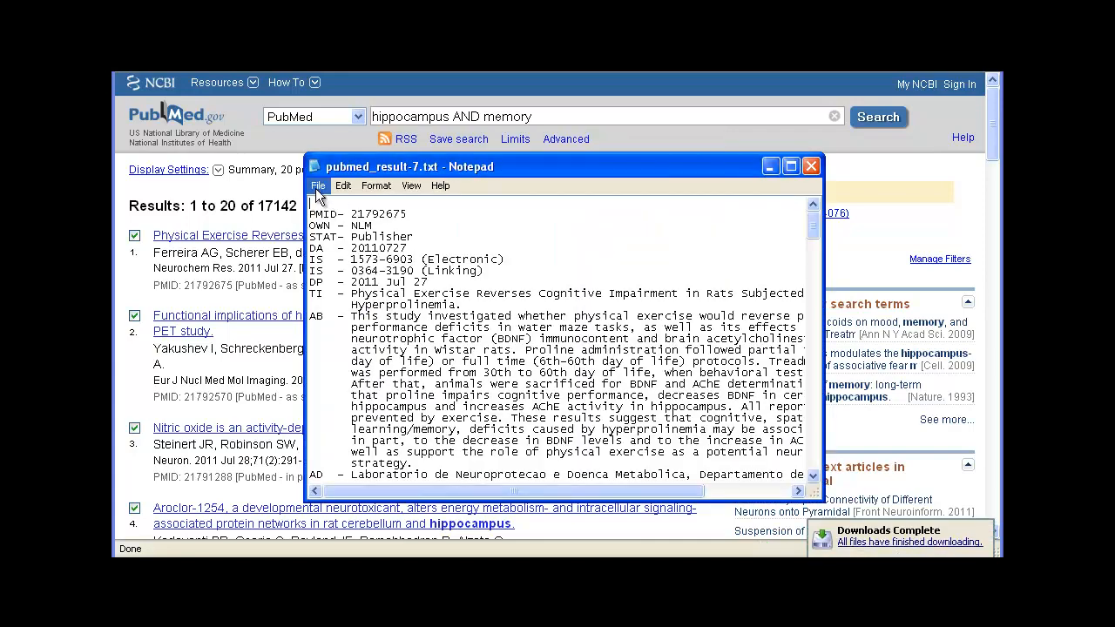
pyautogui.click(318, 186)
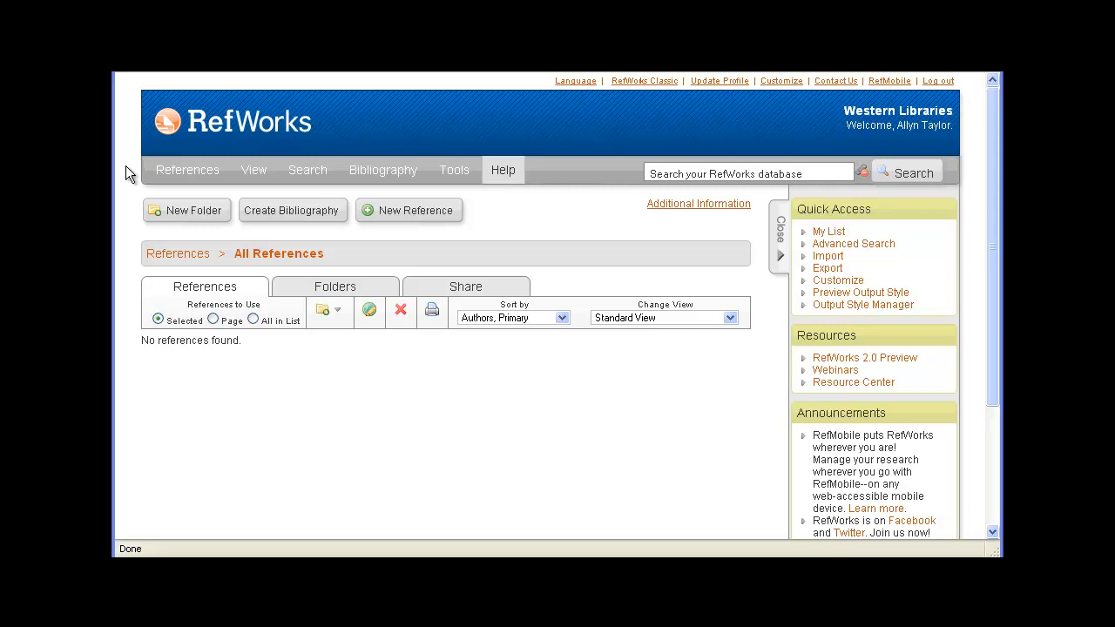
# Step: Choose Import from the RefWorks References menu
pyautogui.click(187, 170)
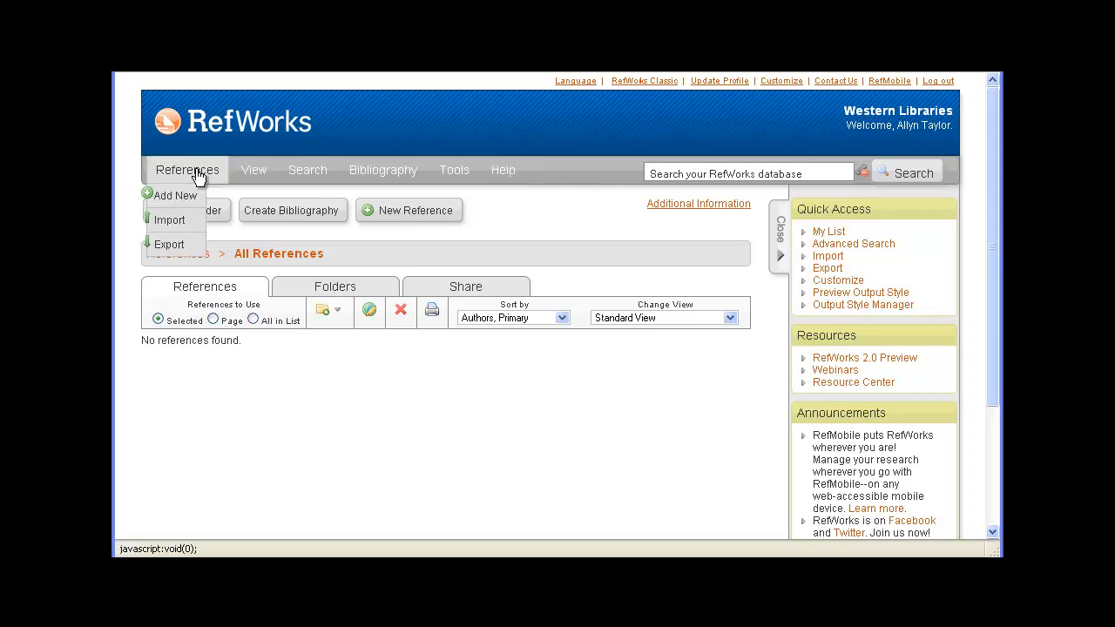
pyautogui.moveTo(169, 219)
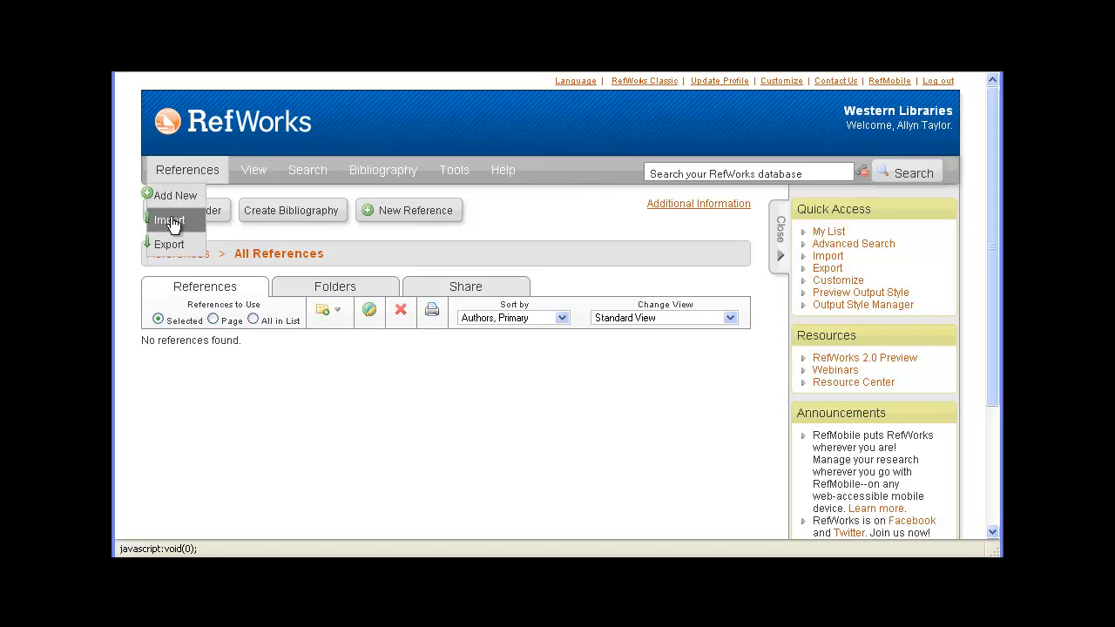
pyautogui.click(169, 219)
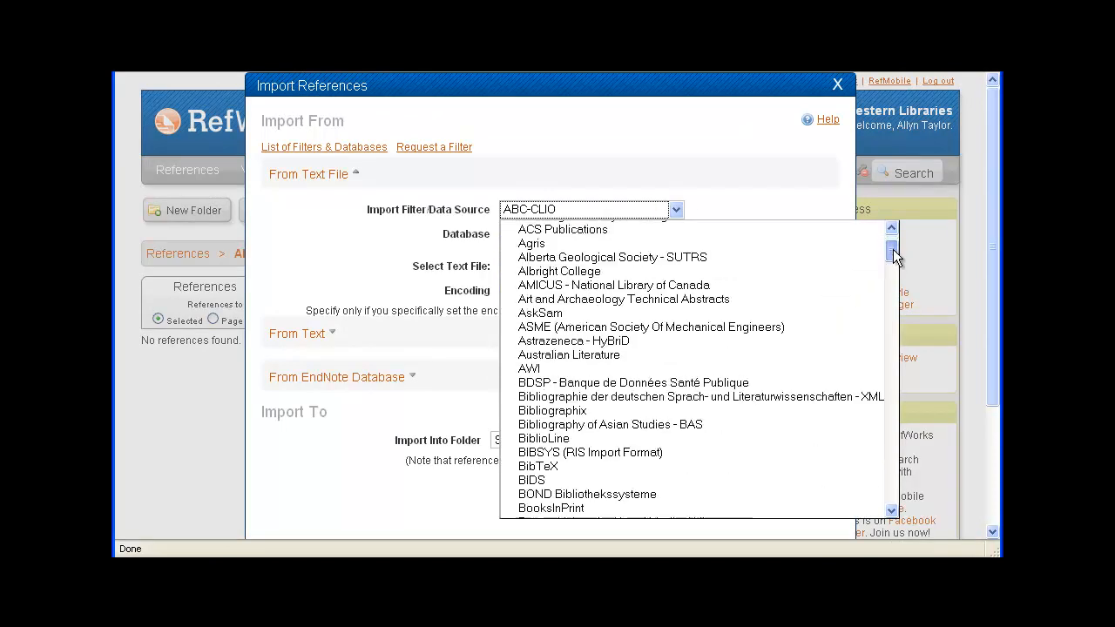
# Step: Pick NLM PubMed as the import filter/data source
pyautogui.scroll(-3)
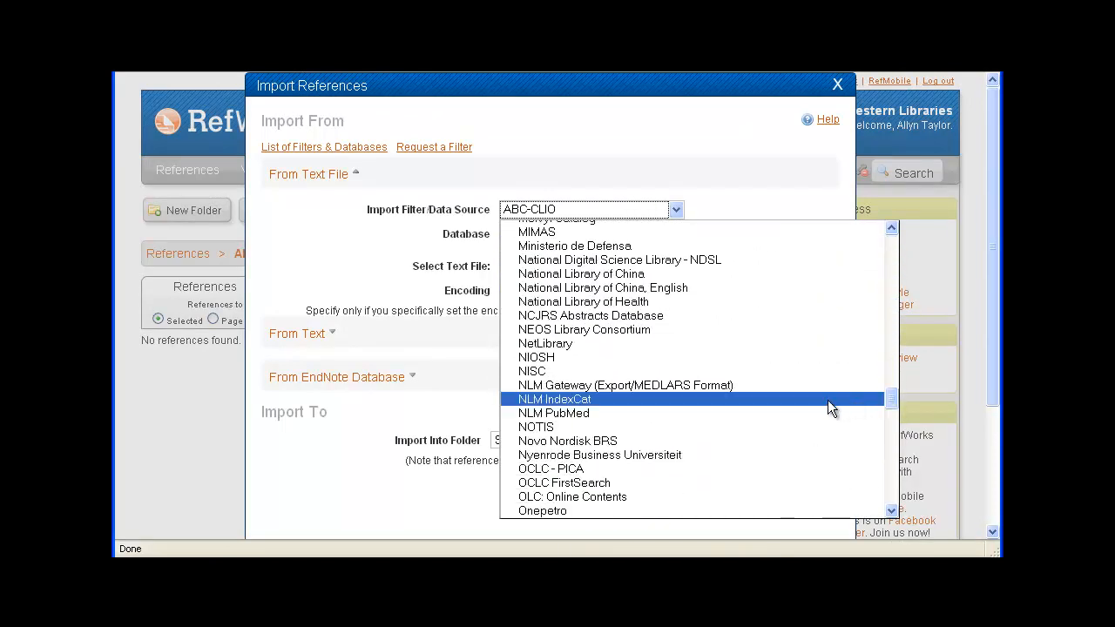
pyautogui.click(553, 413)
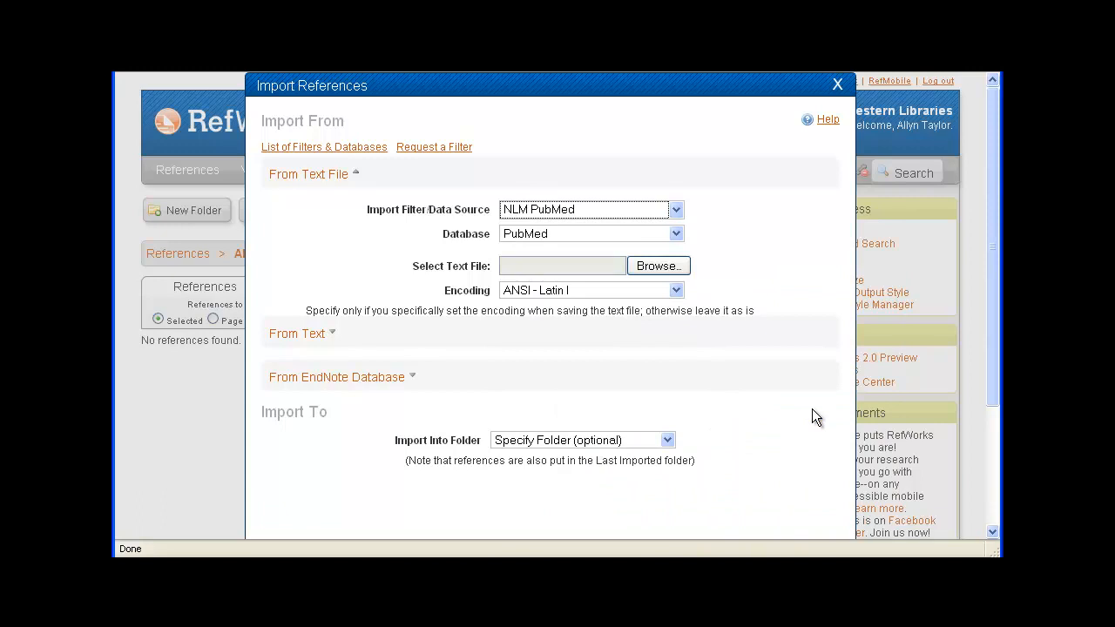
pyautogui.moveTo(805, 389)
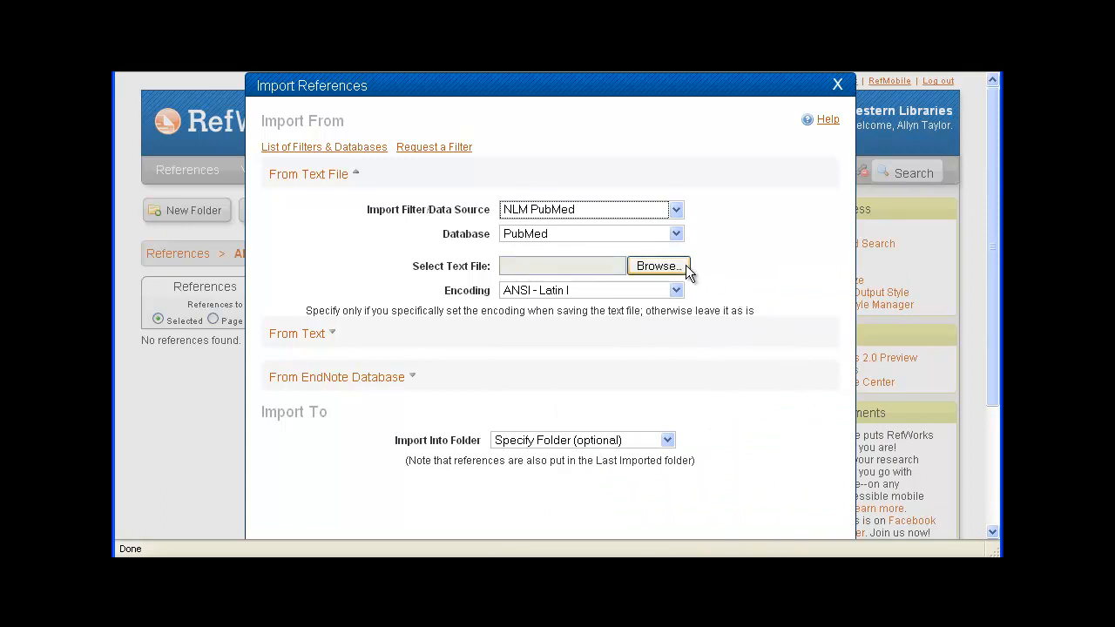
# Step: Import pubmed_result-7.txt from the Desktop and close the completion summary
pyautogui.click(658, 265)
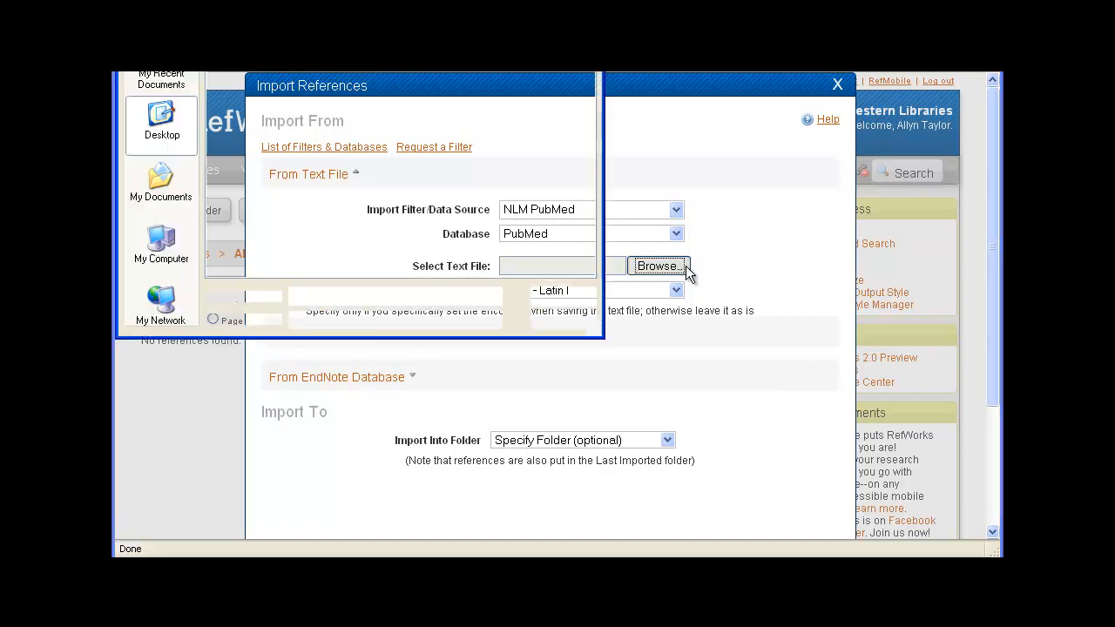
pyautogui.click(659, 265)
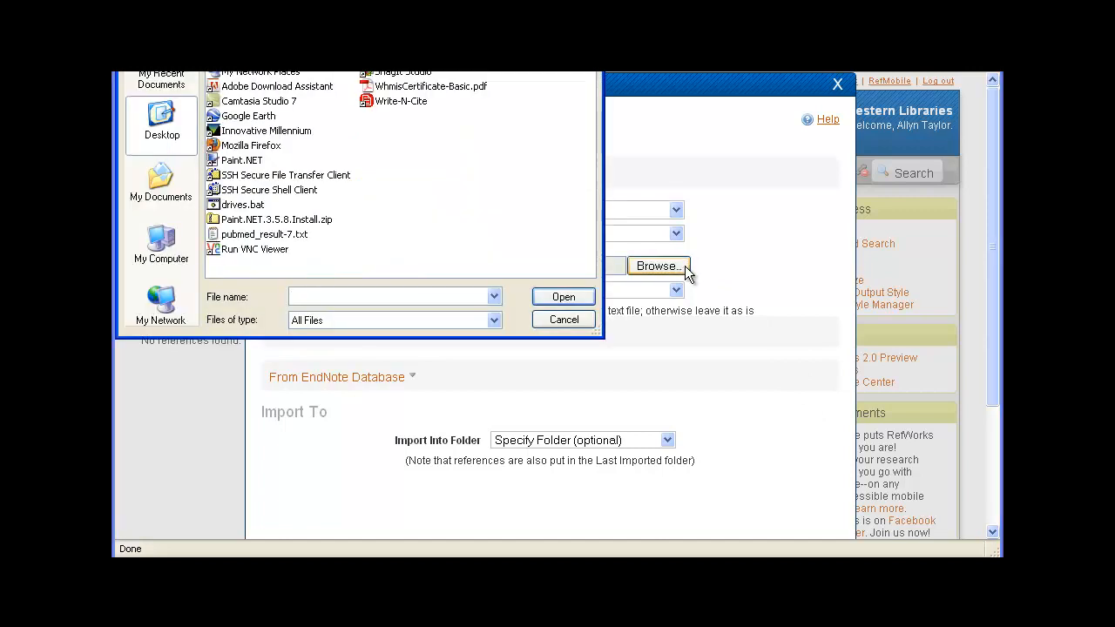
pyautogui.click(264, 234)
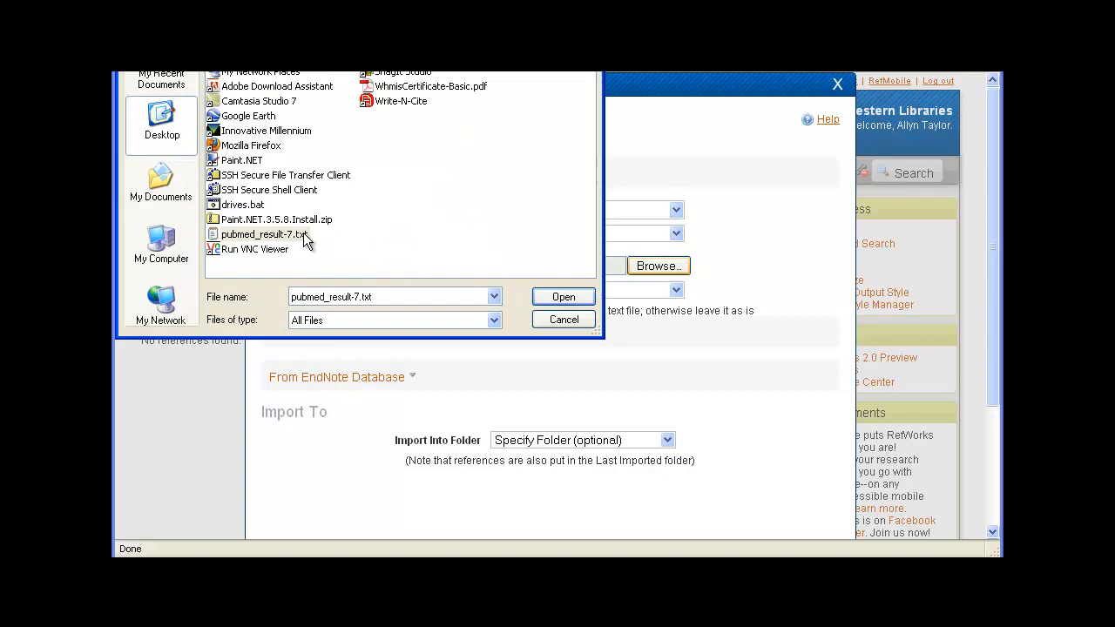
pyautogui.click(562, 296)
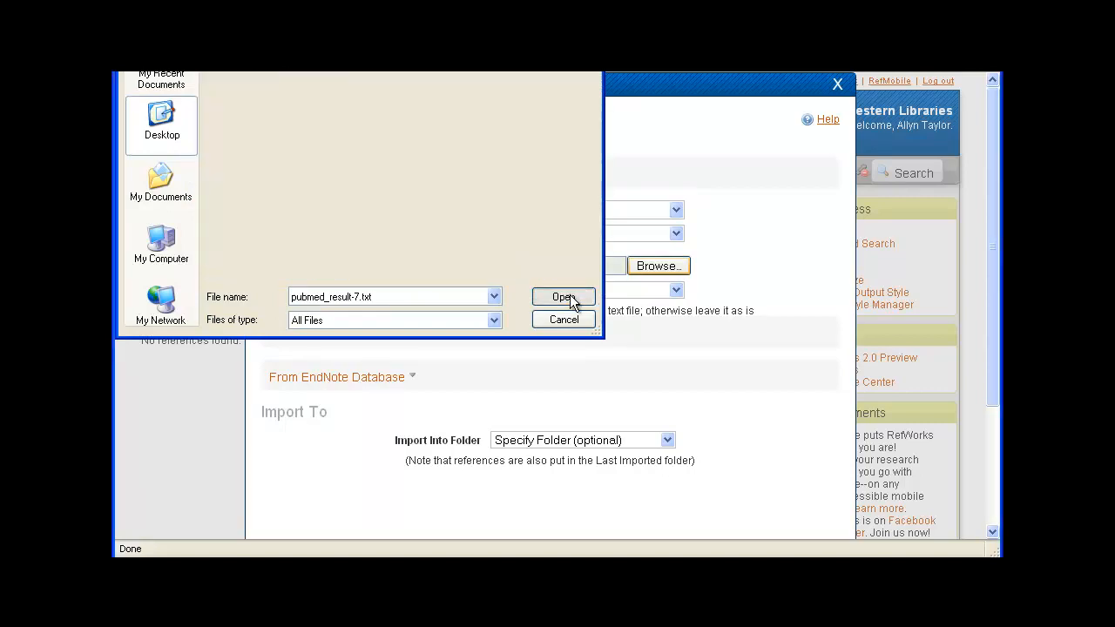
pyautogui.click(563, 297)
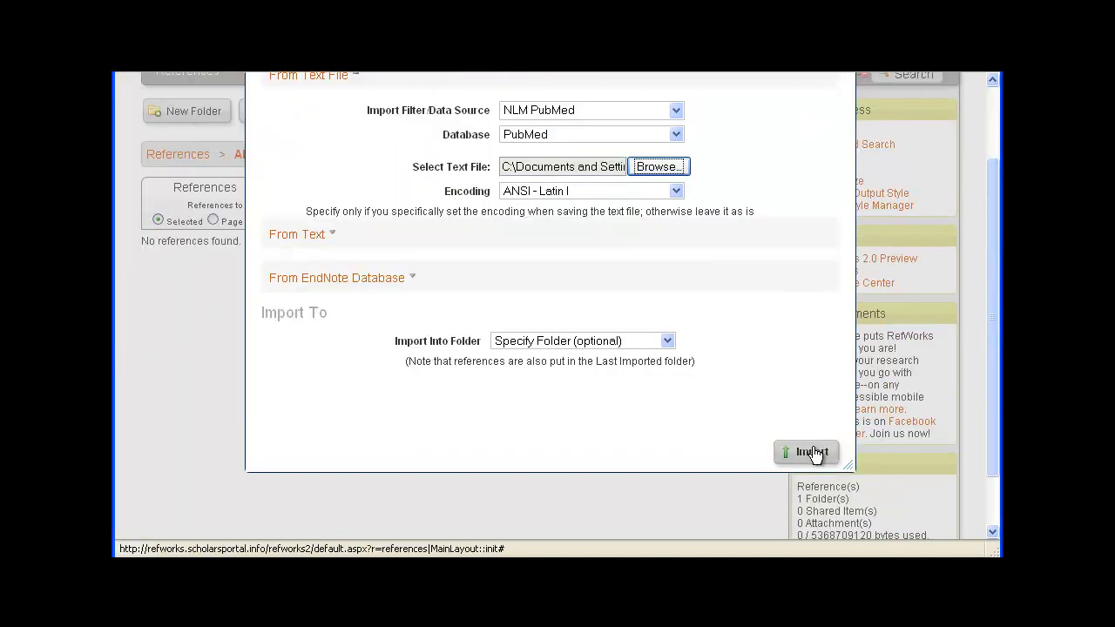
pyautogui.click(806, 452)
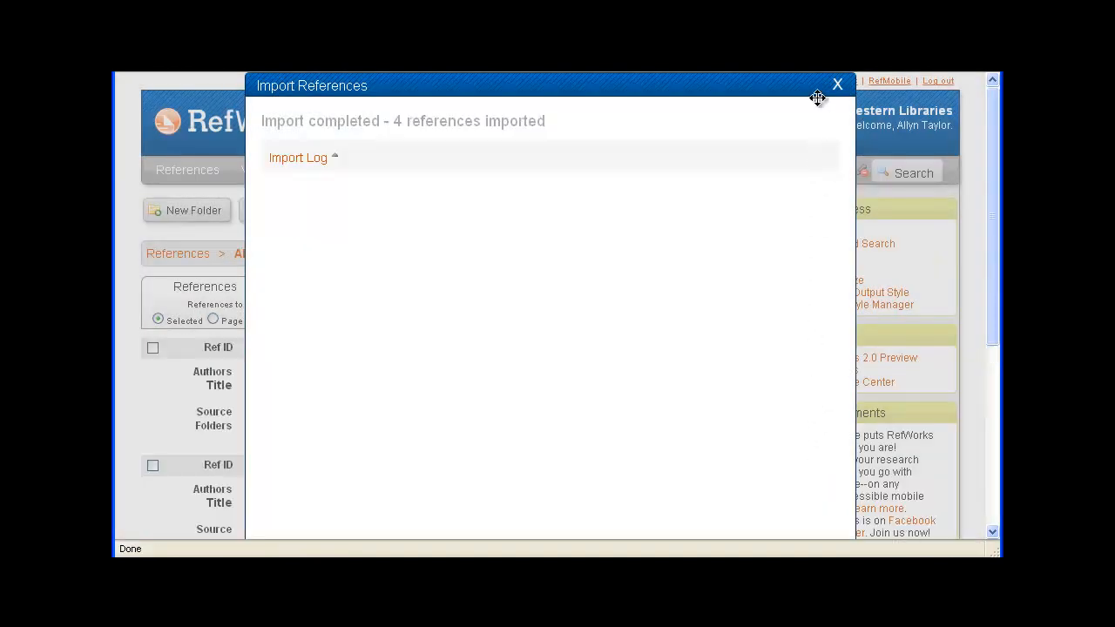
pyautogui.click(838, 84)
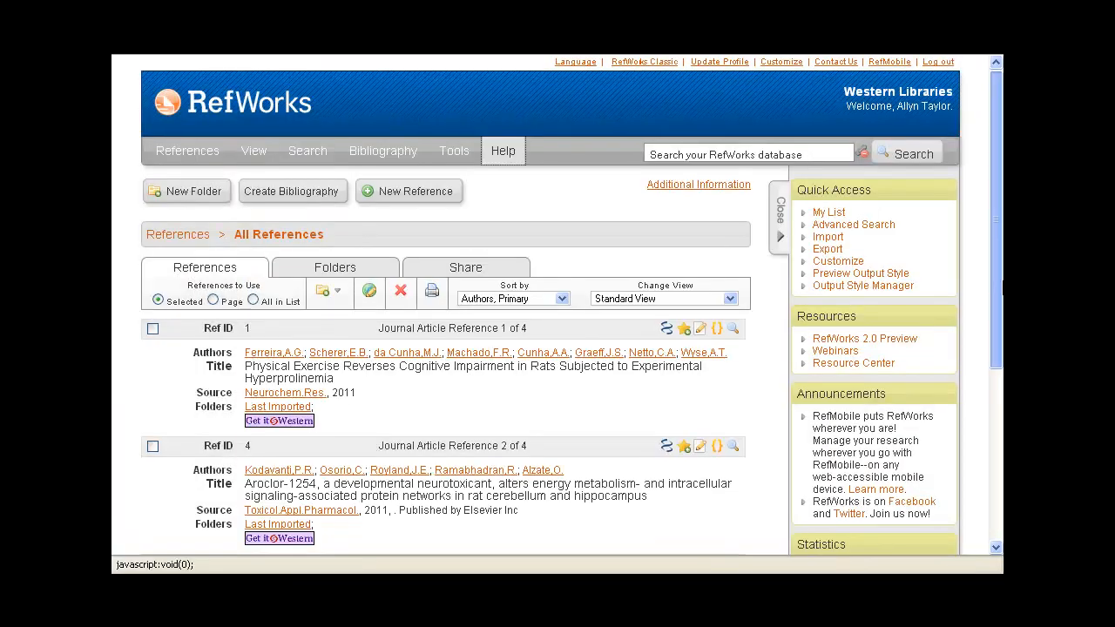